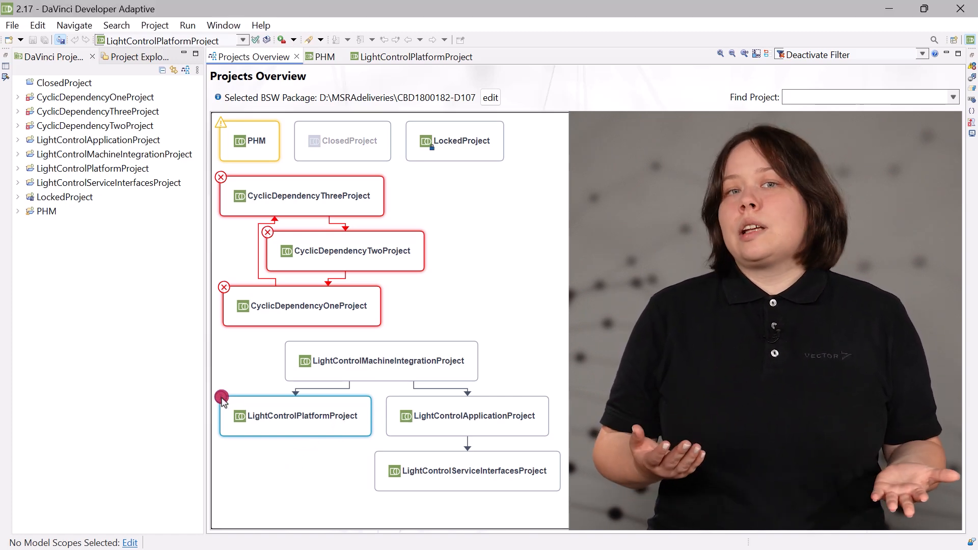
mouse_move(221, 398)
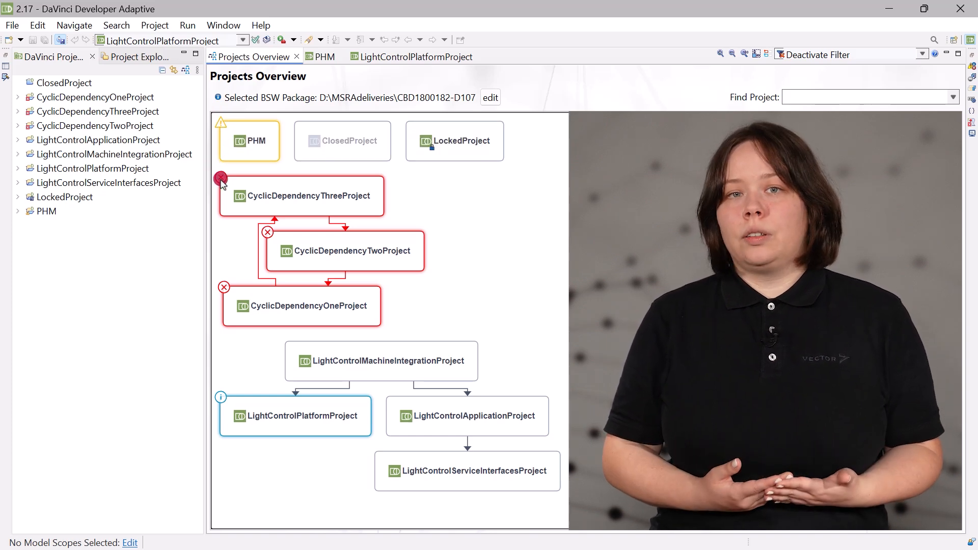
mouse_move(221, 181)
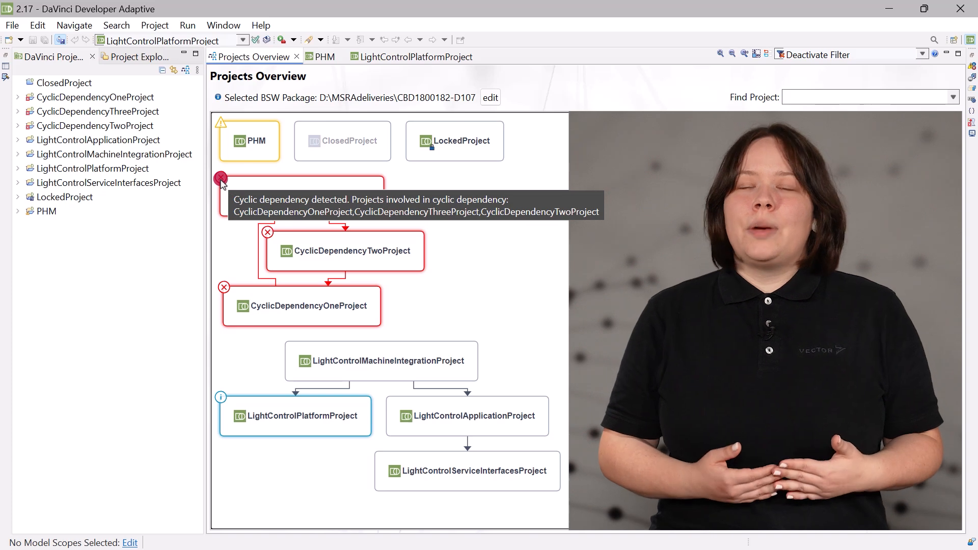
mouse_move(306, 305)
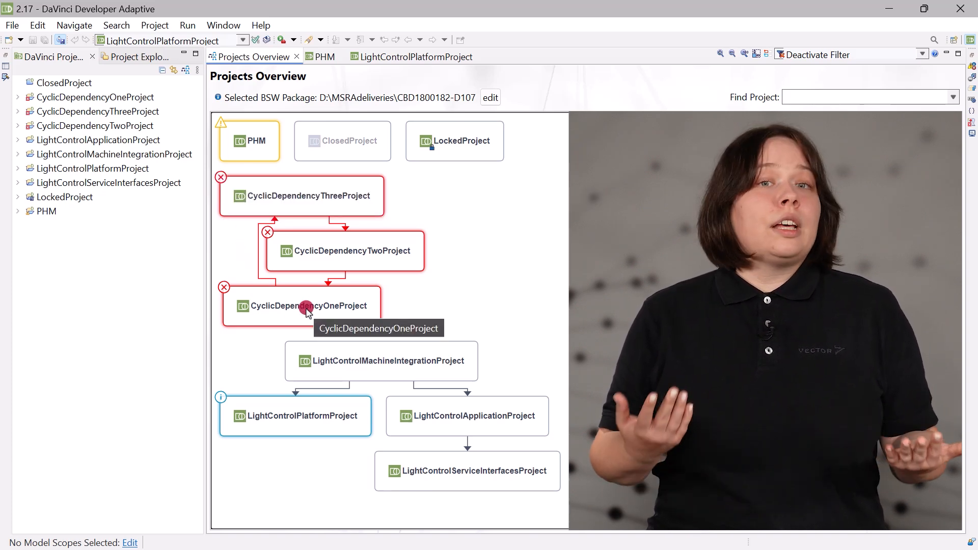
- Edit CyclicDependencyOneProject's dependencies to remove the one causing the cycle
right_click(306, 306)
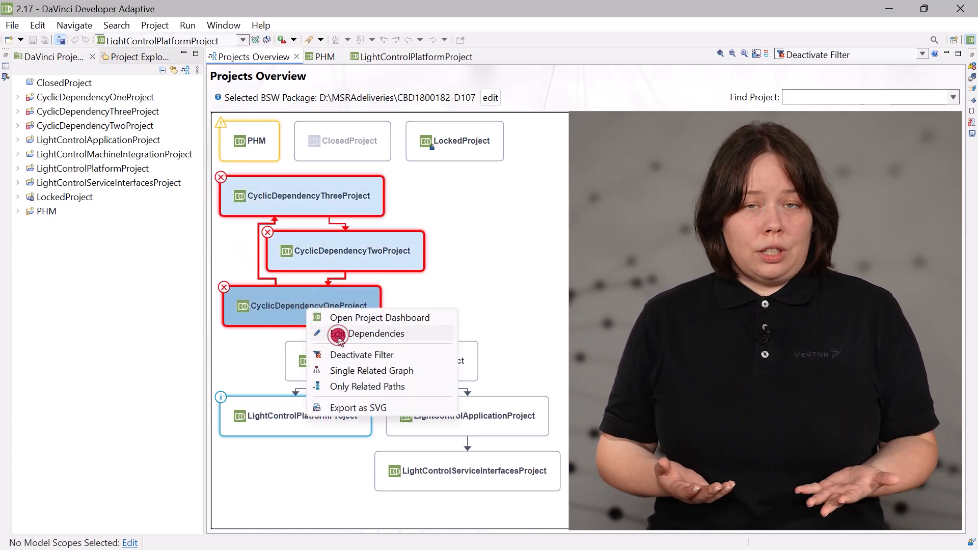
left_click(375, 334)
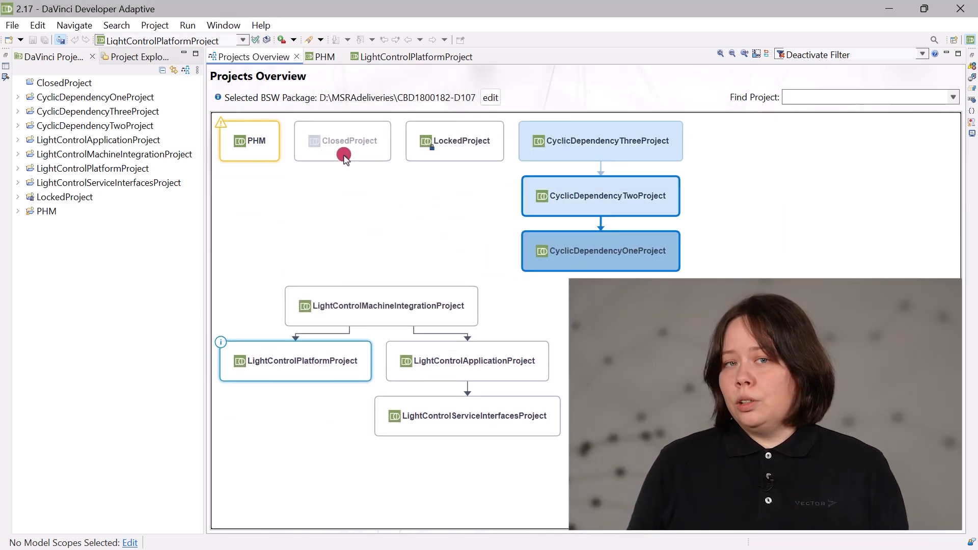
mouse_move(449, 155)
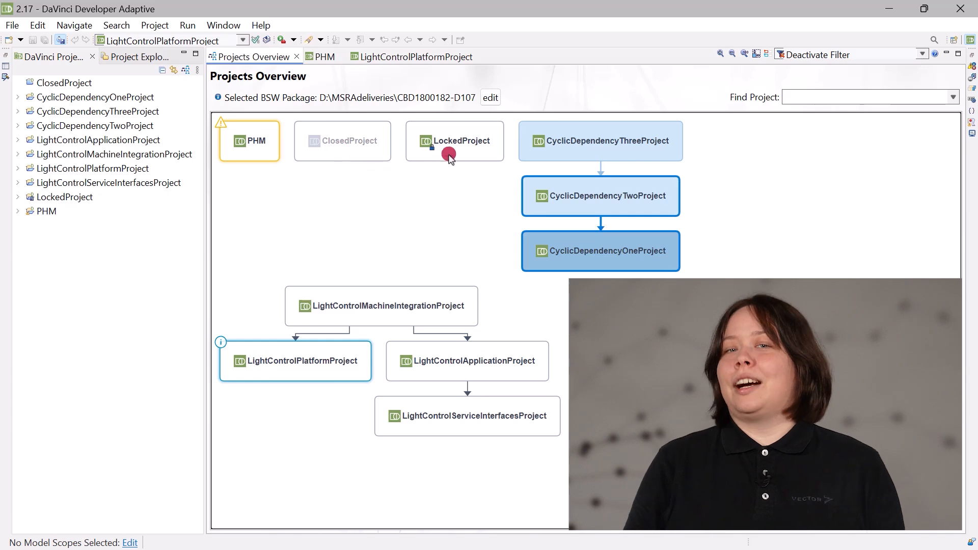
mouse_move(451, 149)
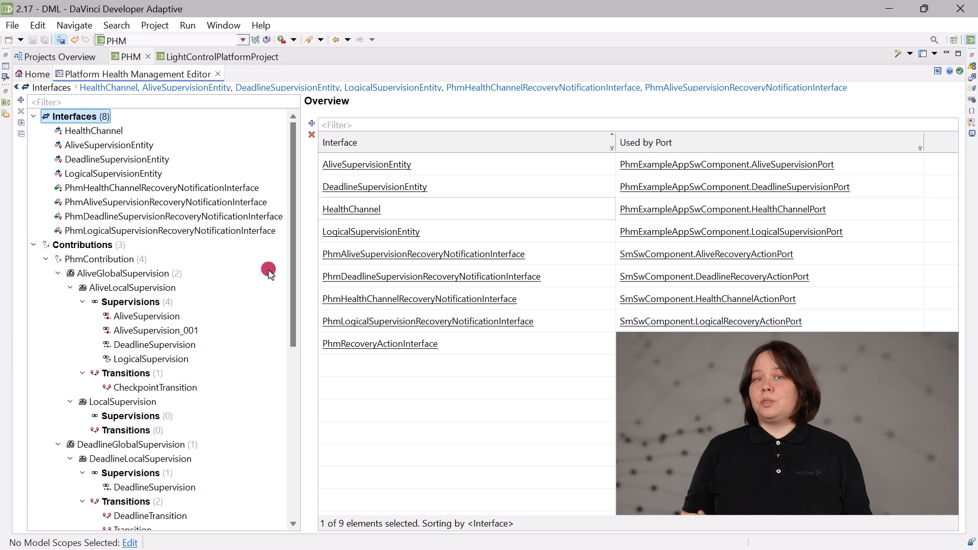
- Scroll through the PHM editor's Interfaces and Contributions tree
scroll("down", 3)
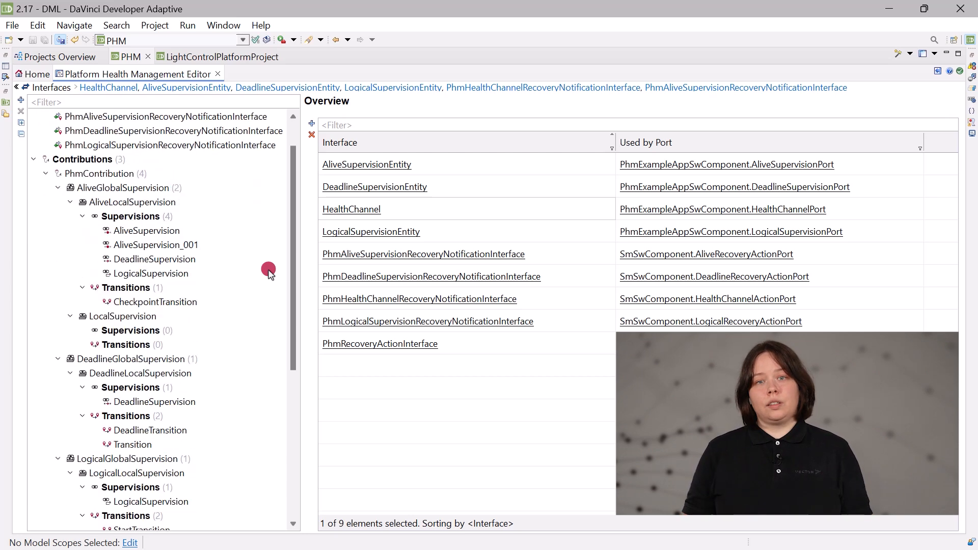
scroll("down", 3)
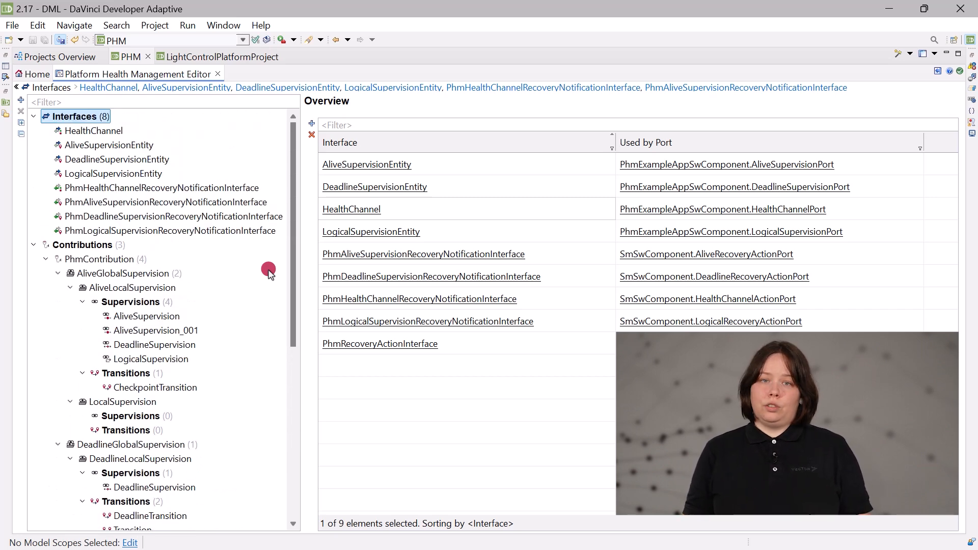
mouse_move(443, 387)
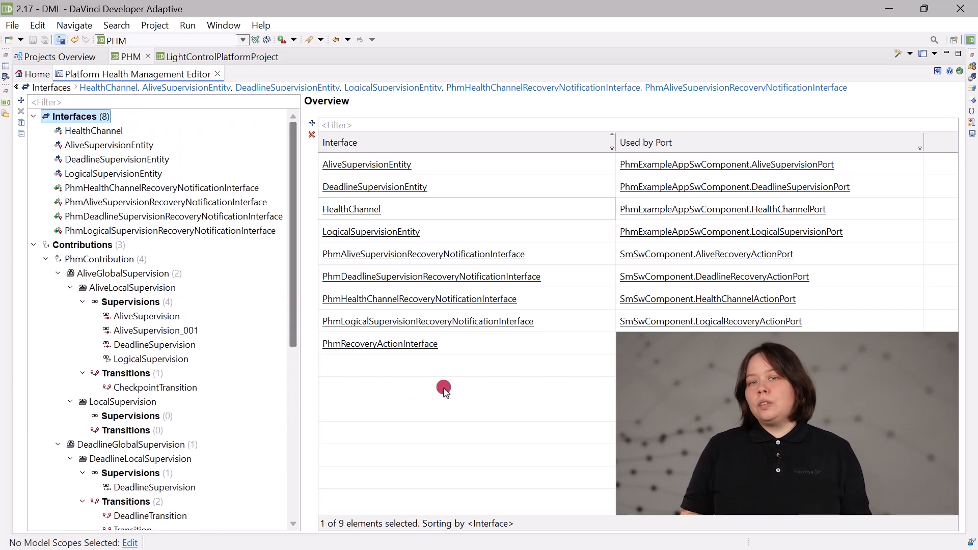
mouse_move(261, 131)
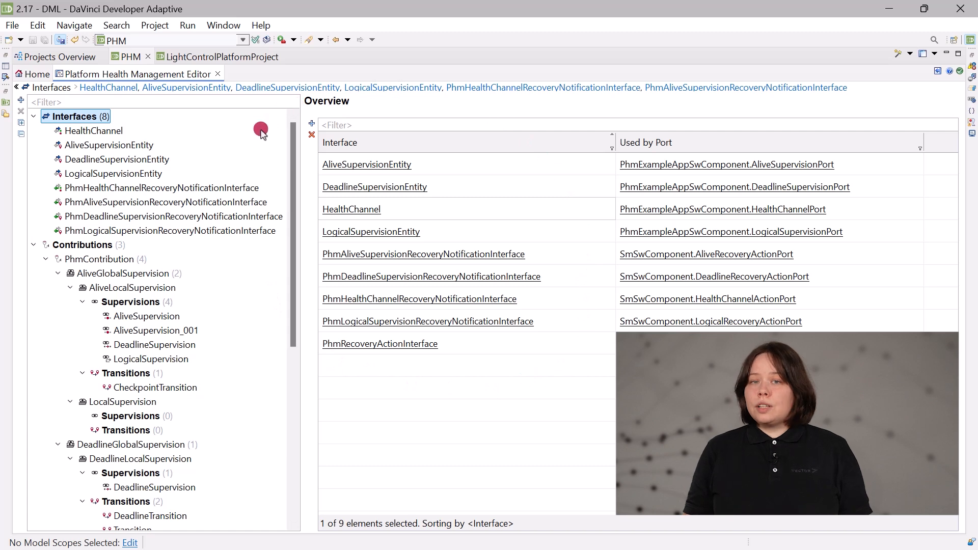
mouse_move(249, 311)
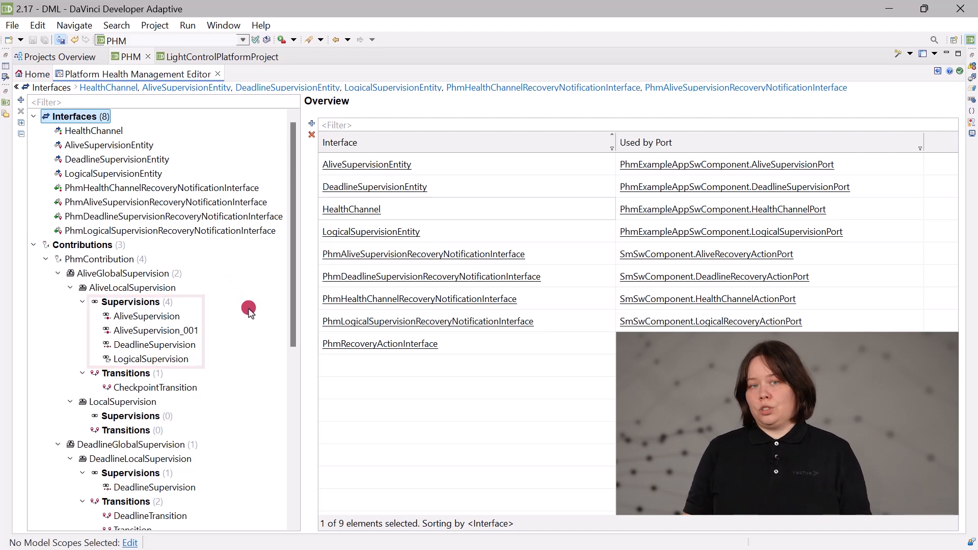
- View LogicalGlobalSupervision, DeadlineGlobalSupervision, then the HealthChannel interface with ID 100
left_click(123, 330)
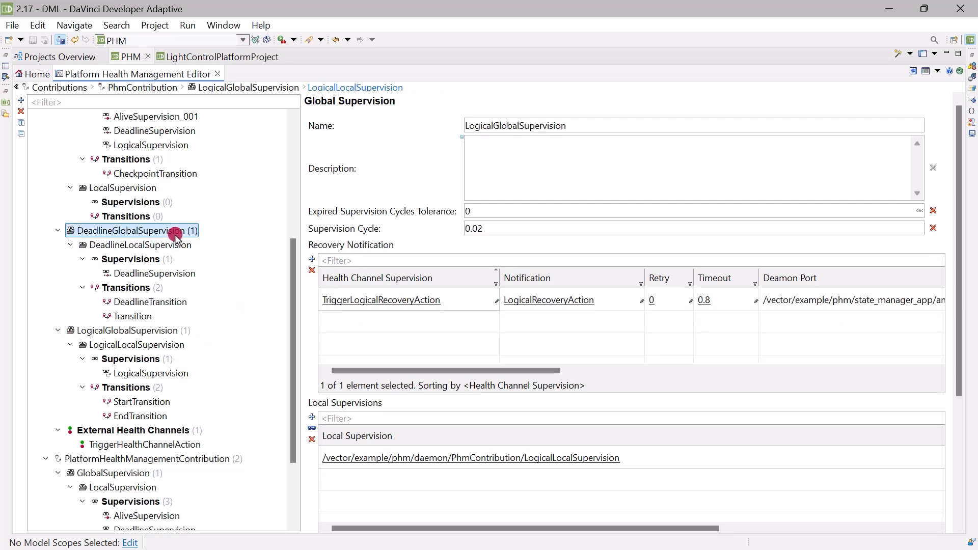
left_click(132, 231)
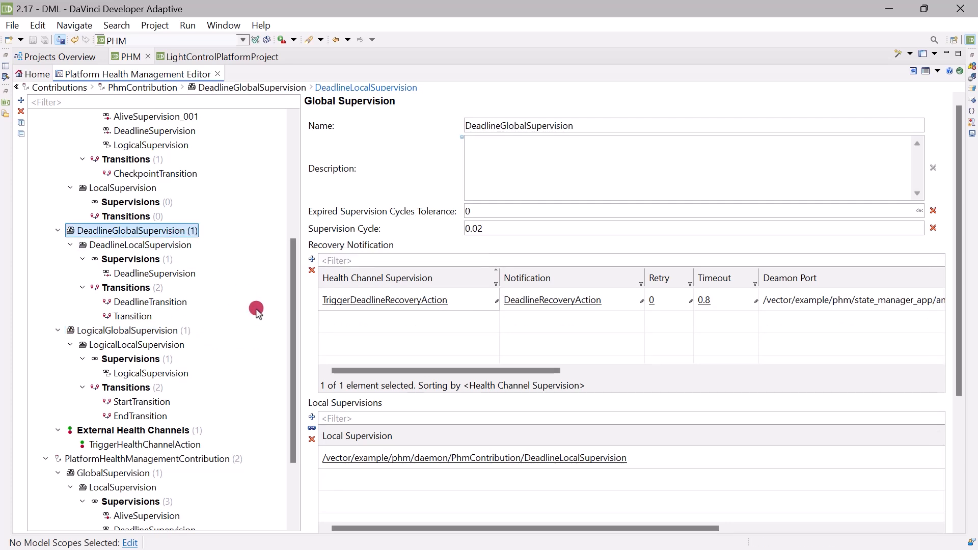
scroll("up", 3)
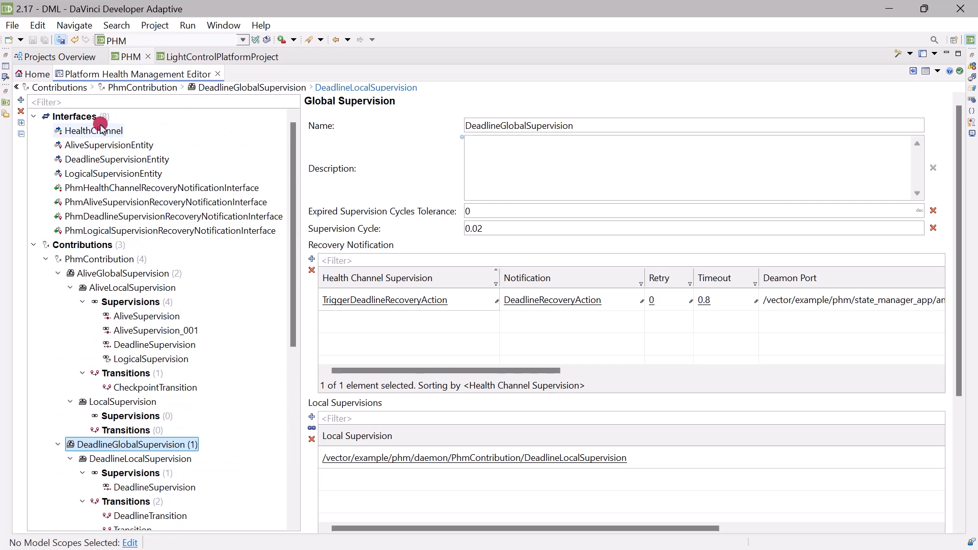
left_click(95, 131)
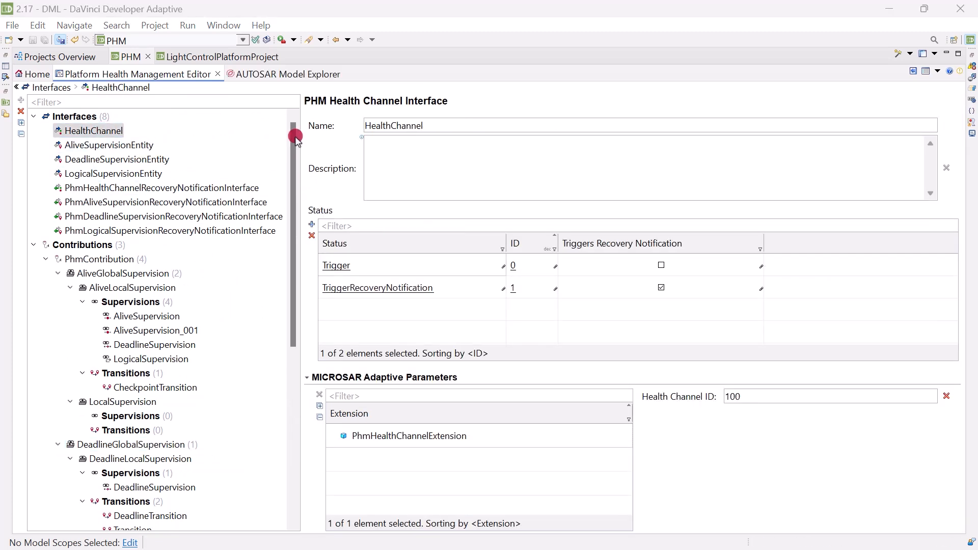
- Bring up Help Contents and search the documentation for platform health
left_click(261, 24)
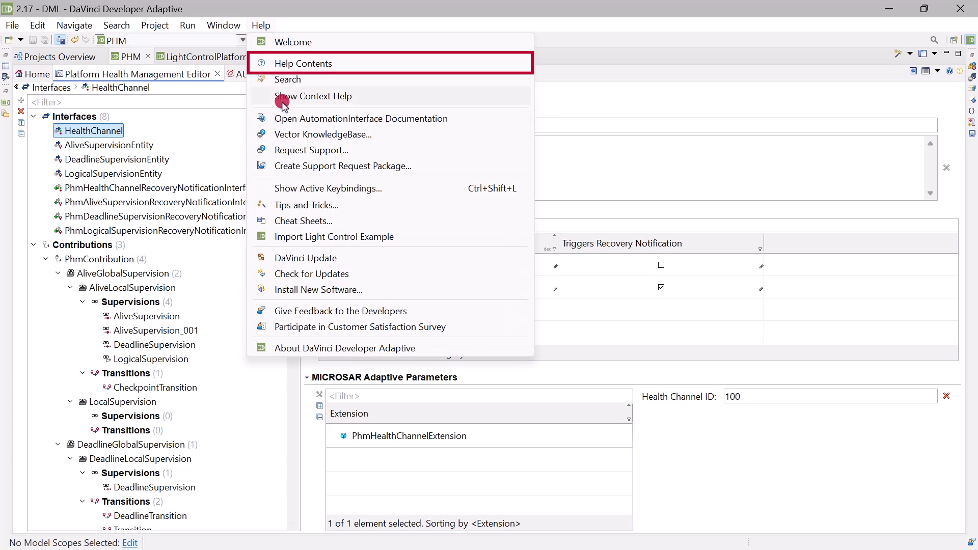
left_click(301, 63)
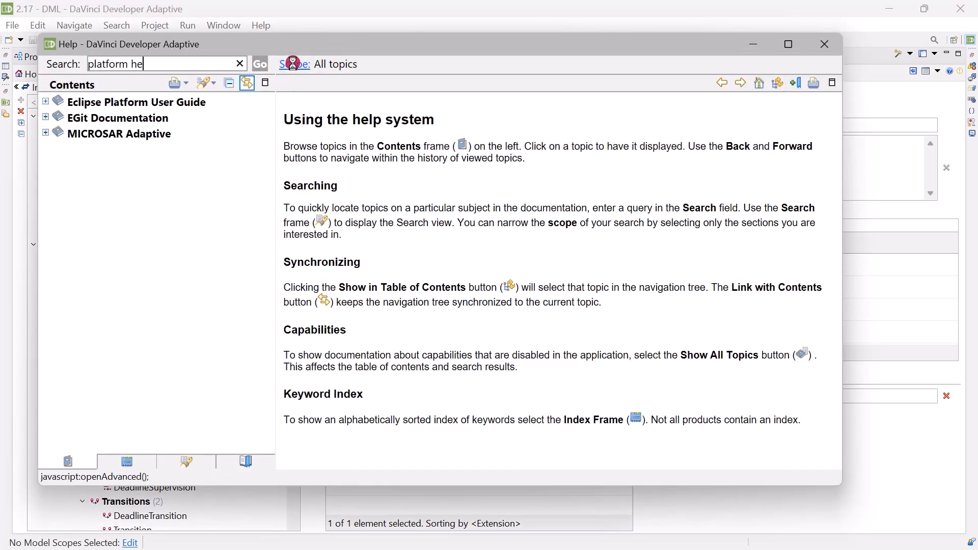
left_click(259, 63)
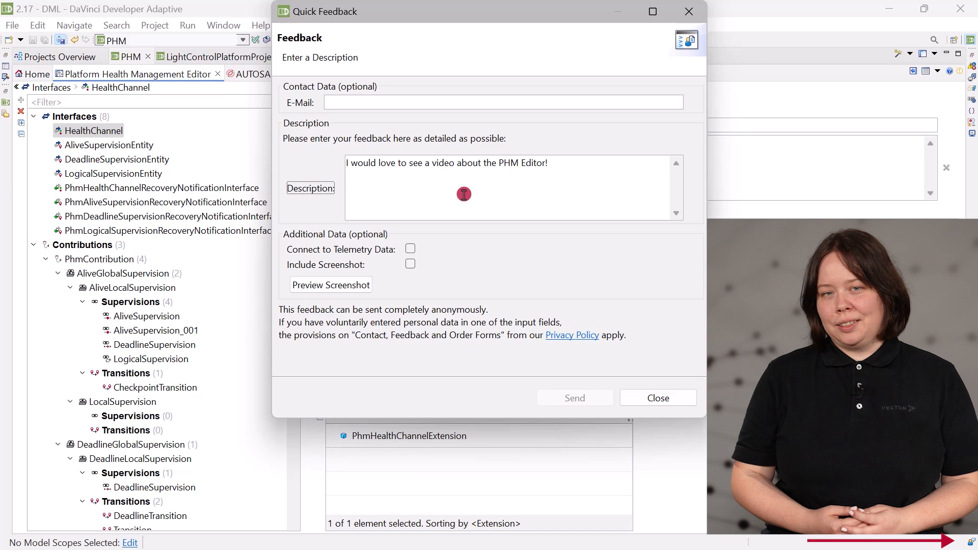
- Send the feedback requesting a PHM Editor video to the developers
left_click(657, 398)
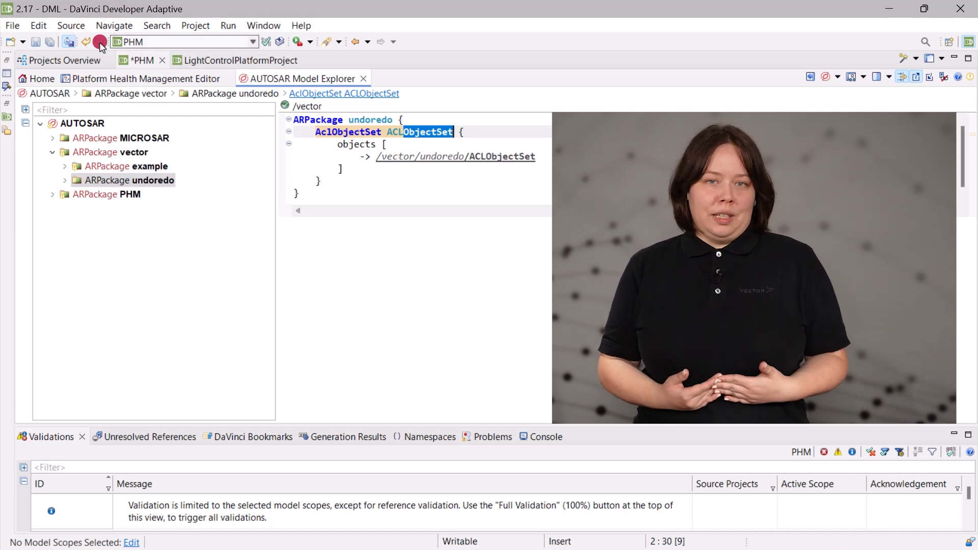
- Use the Ctrl+Shift+D view shortcut list to show the Validations view
key("Ctrl+Shift+D")
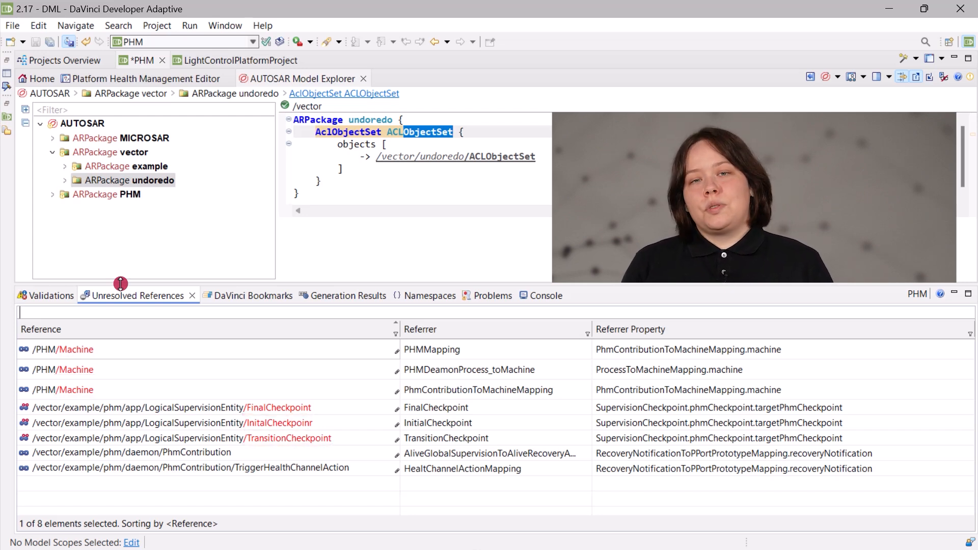
key("Ctrl+Shift+D")
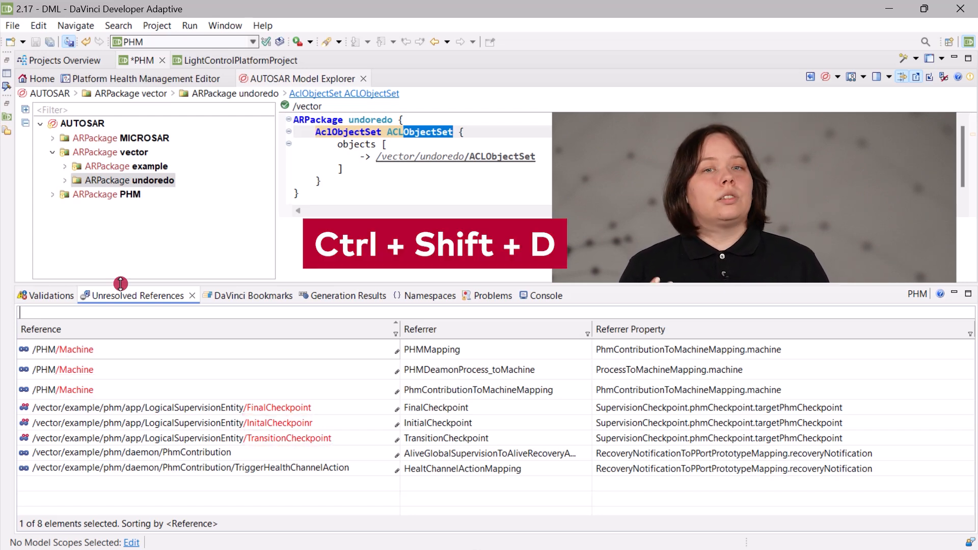
key("ctrl+shift+d")
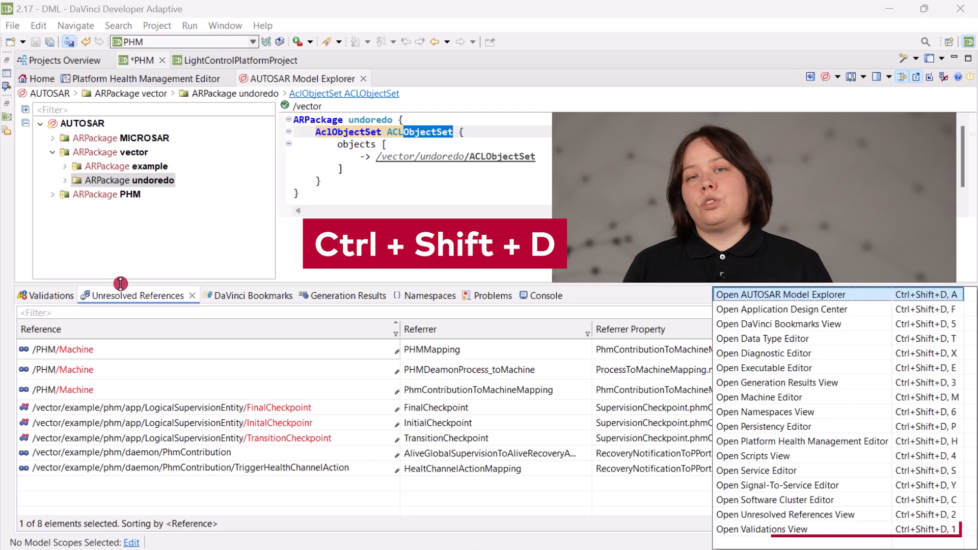
left_click(769, 529)
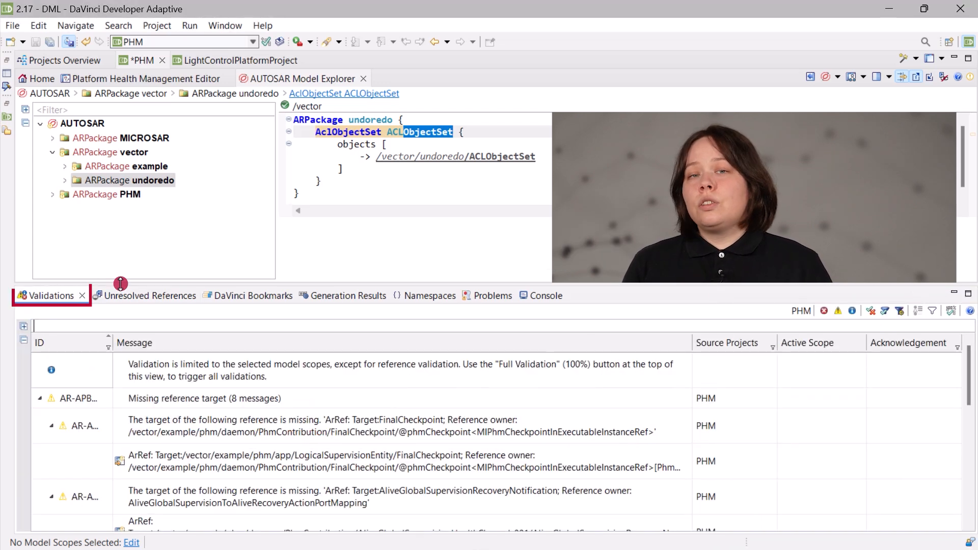
mouse_move(342, 211)
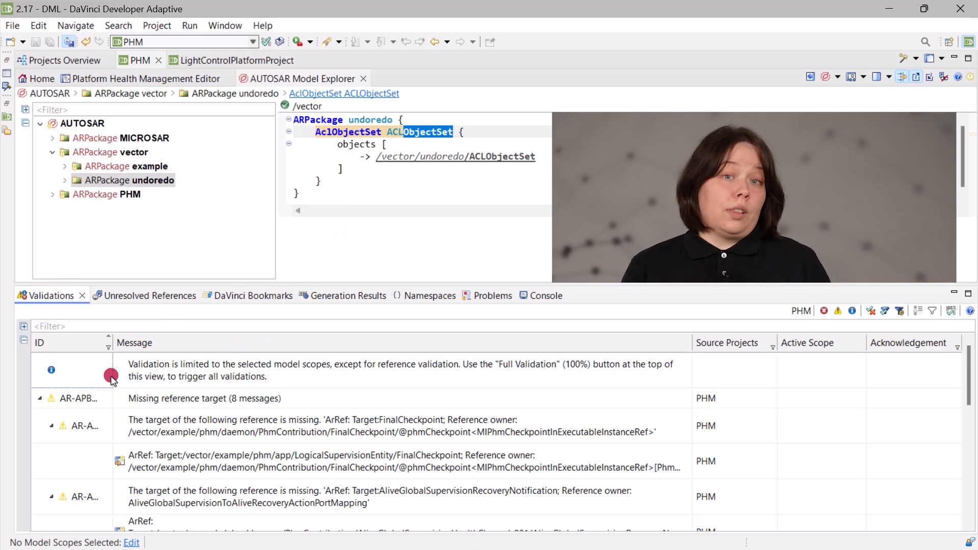
- Copy the PHM validation messages with Ctrl+C
key("ctrl+c")
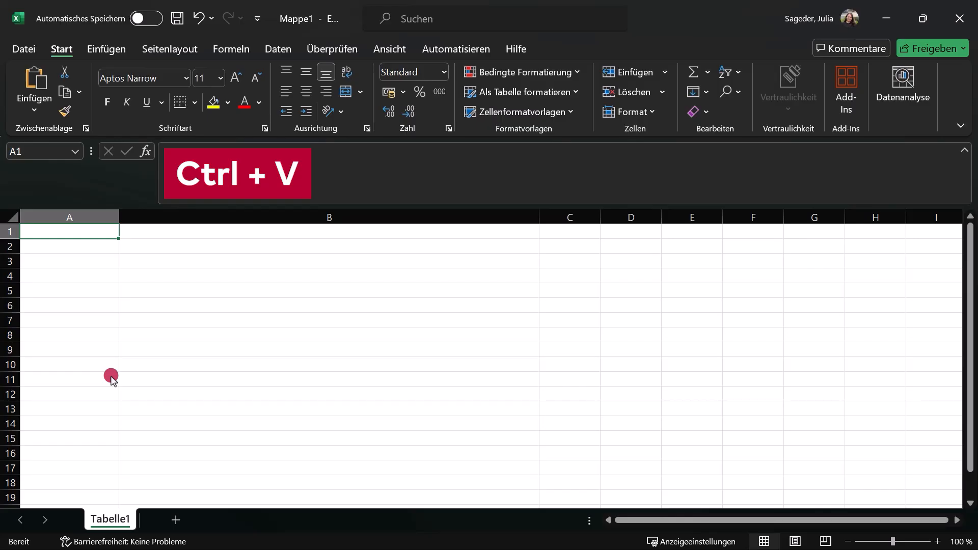
- Paste the validation messages into the sheet and inspect the ID in A11
key("ctrl+v")
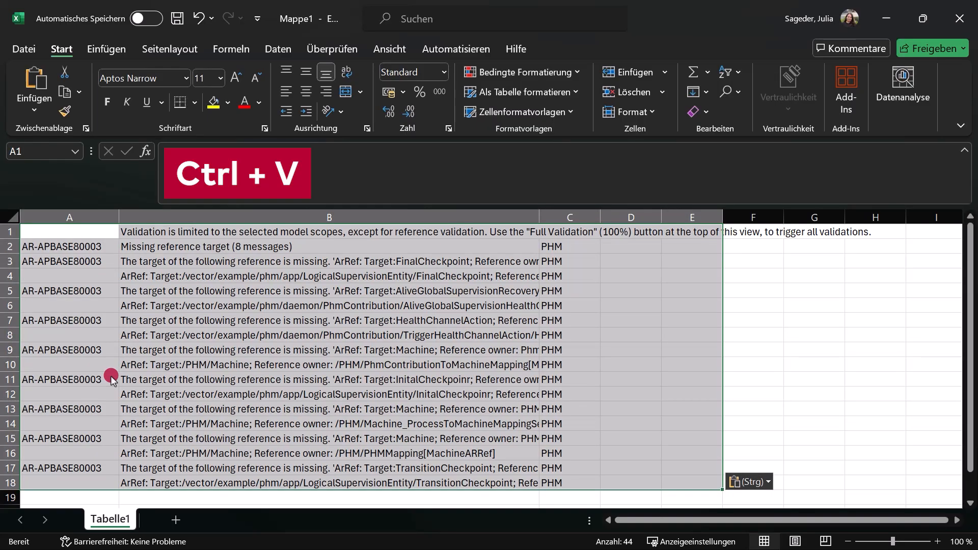
left_click(68, 379)
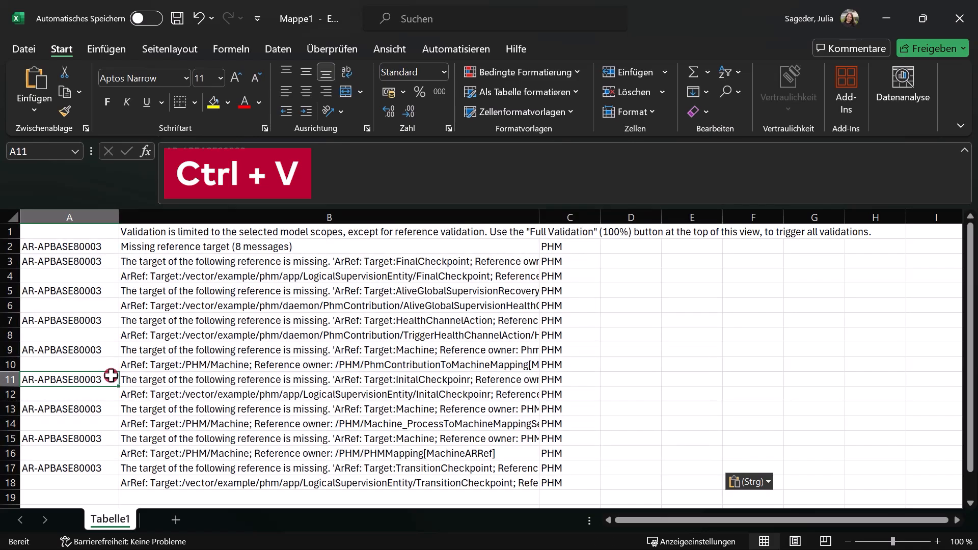